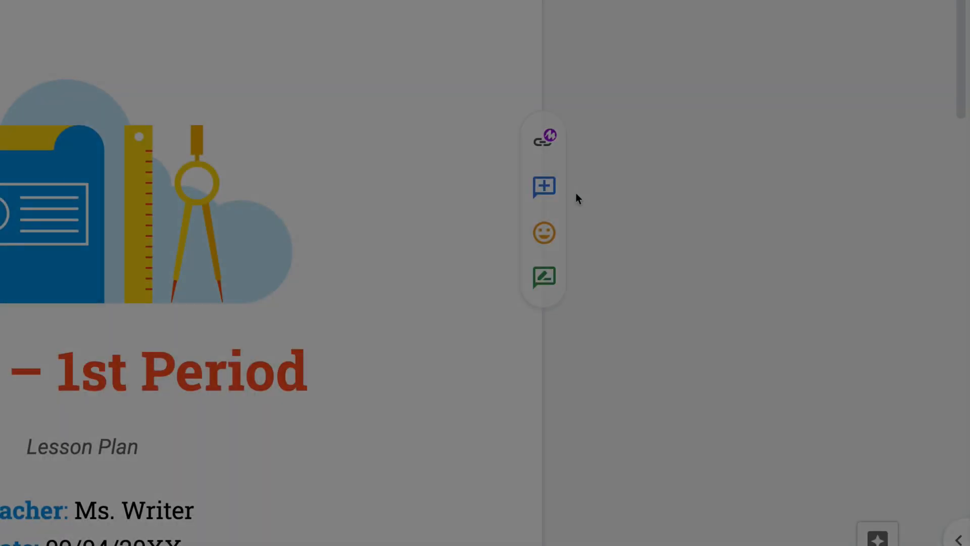
mouse_move(543, 233)
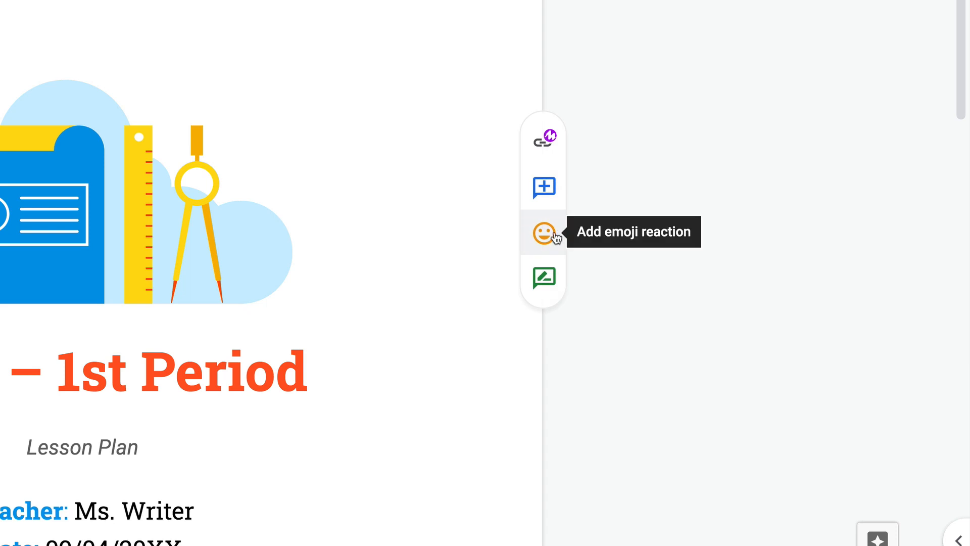
mouse_move(552, 241)
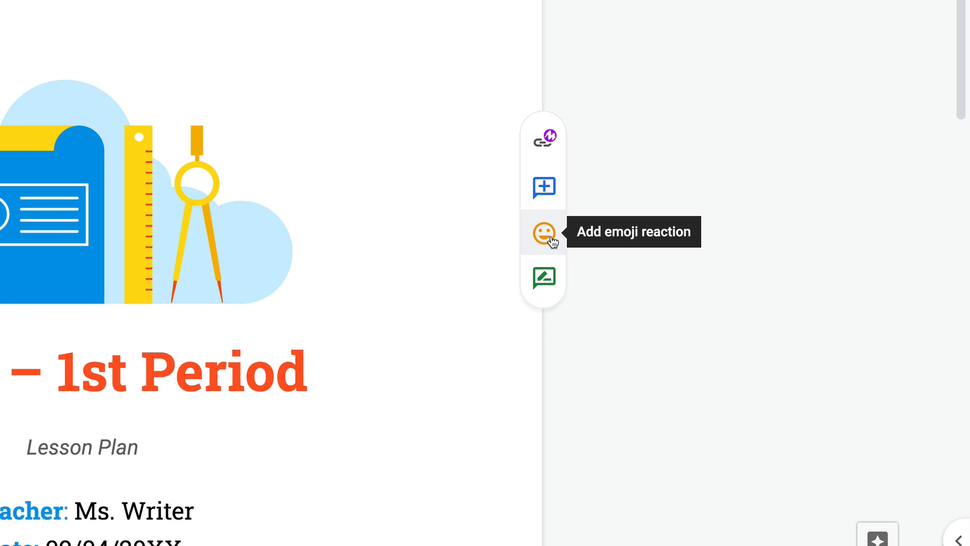
mouse_move(538, 129)
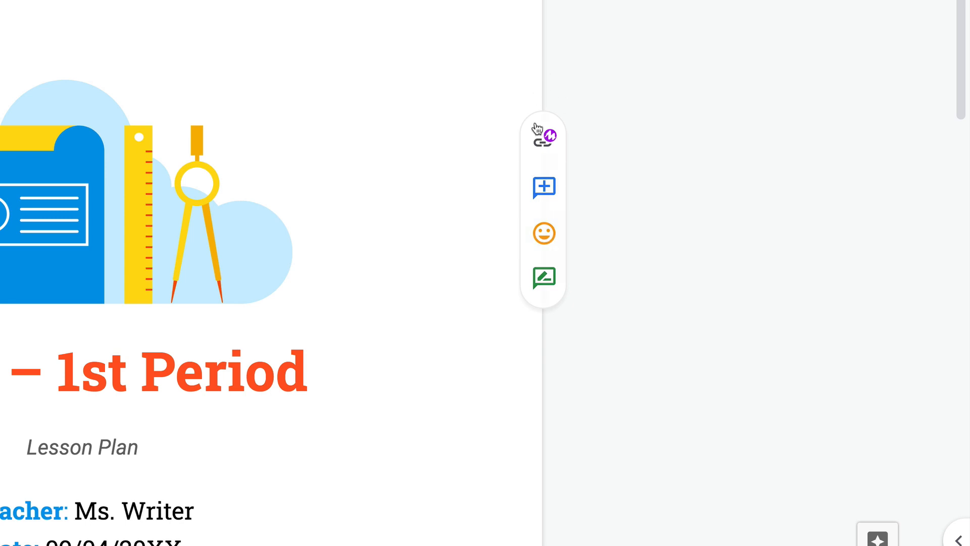
mouse_move(543, 187)
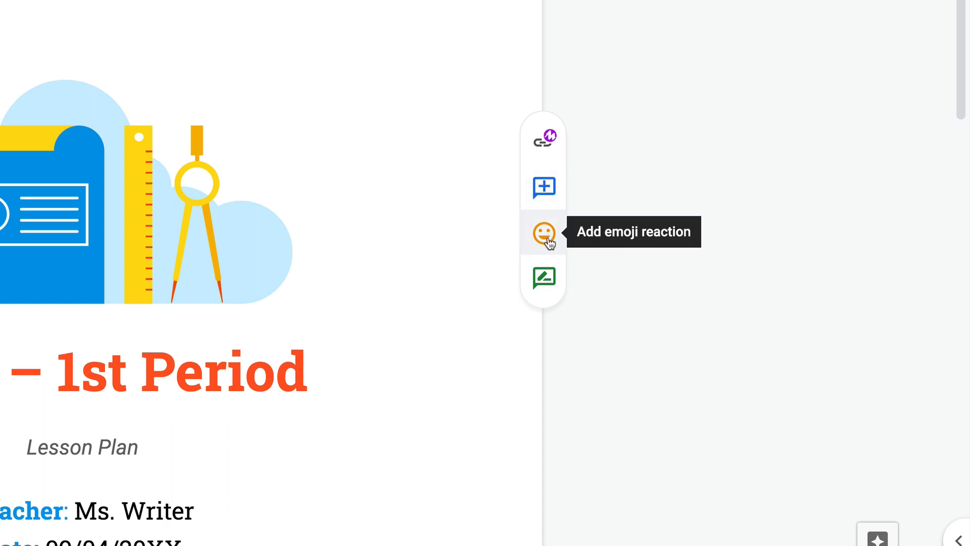
React to the lesson plan with the face-with-tears-of-joy emoji in the comment margin
left_click(543, 232)
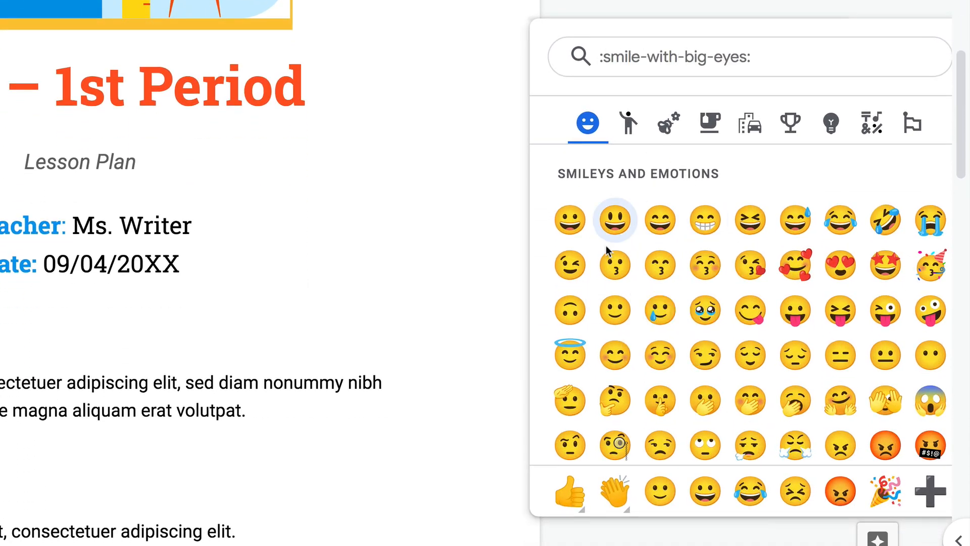
mouse_move(660, 311)
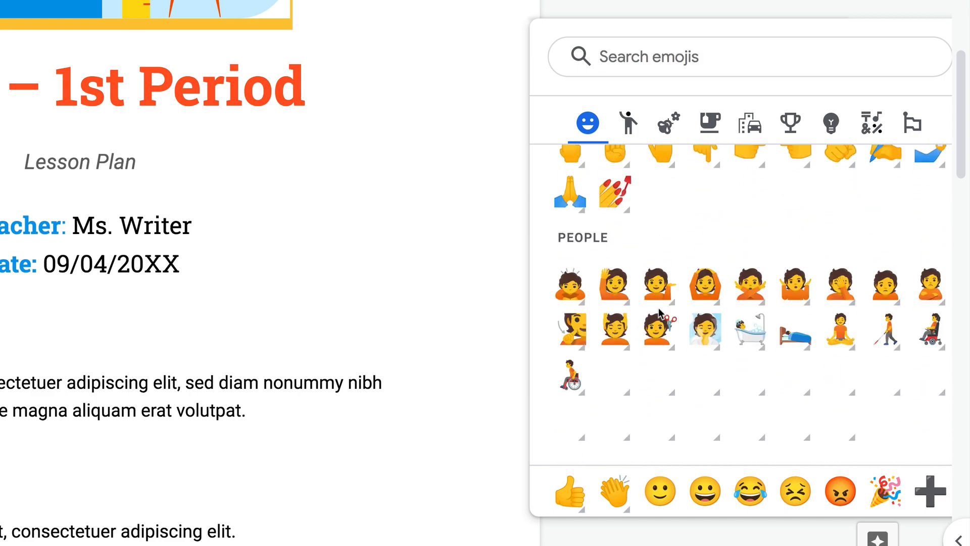
type(":cloud-with-snow:")
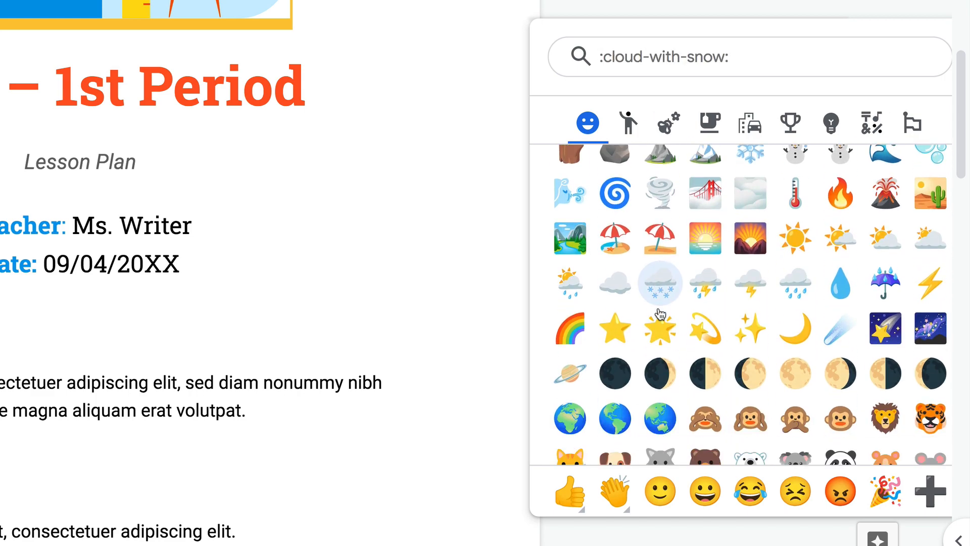
left_click(668, 123)
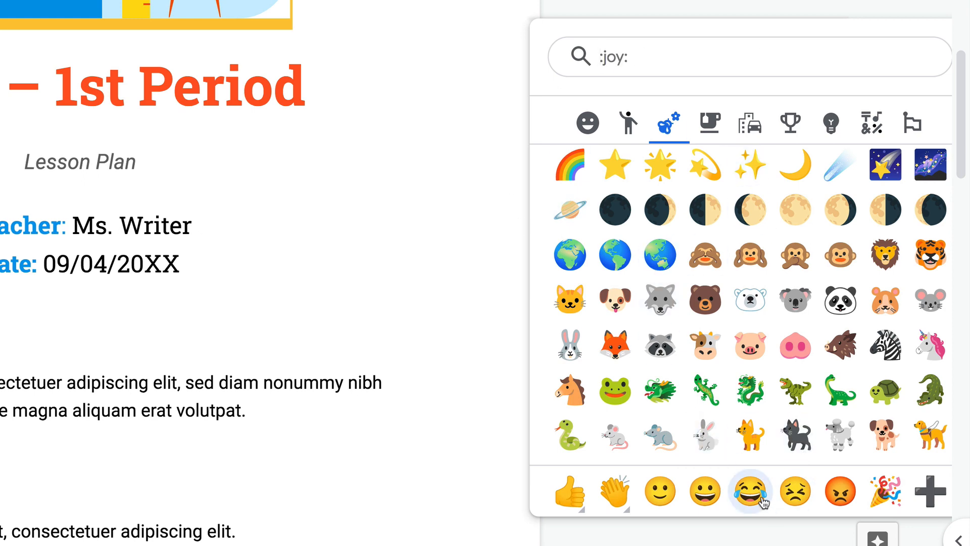
left_click(750, 491)
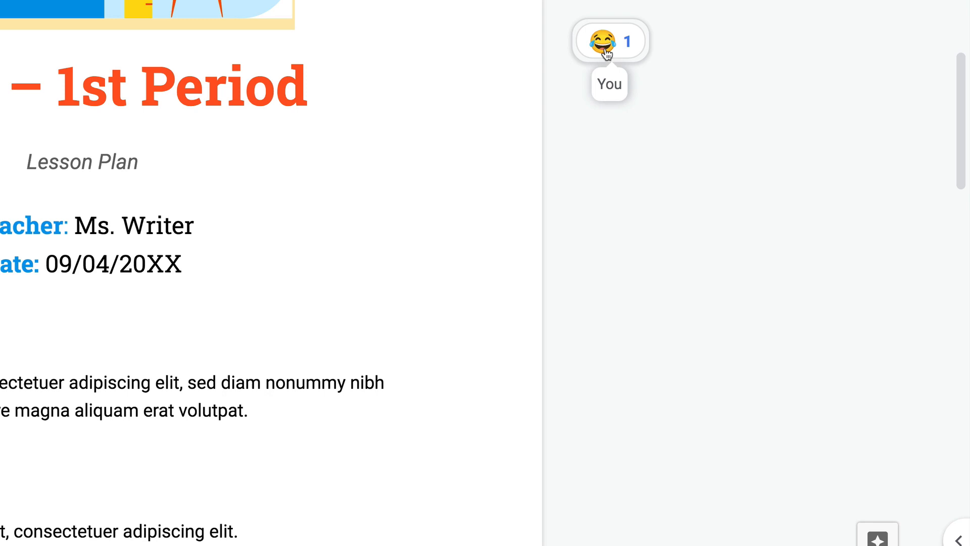